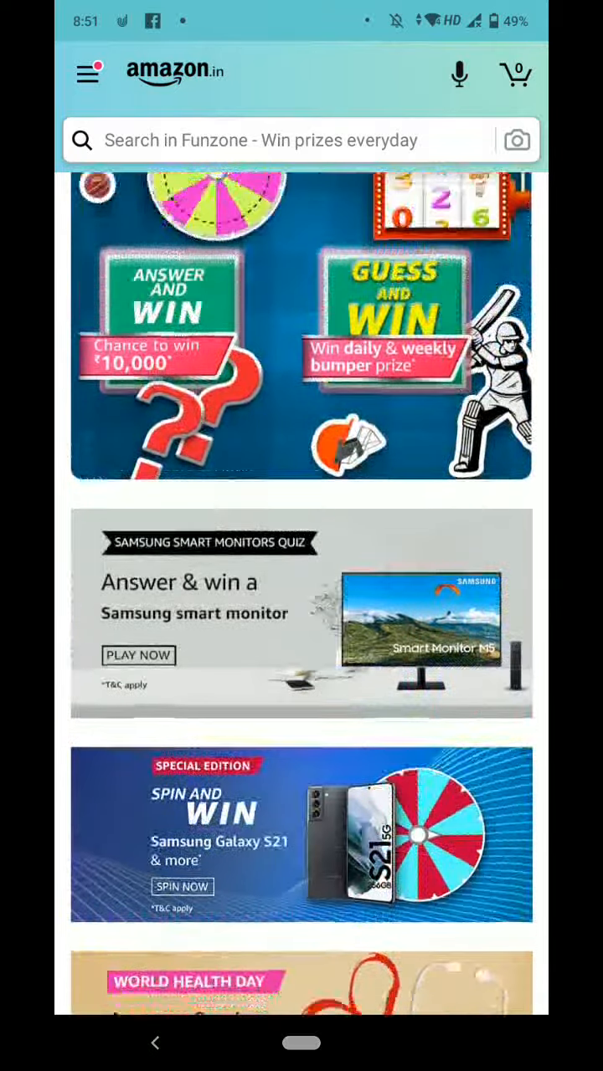
# Open the Samsung Smart Monitors Quiz 'Play Now' banner from the Funzone prize games.
pyautogui.scroll(-3)
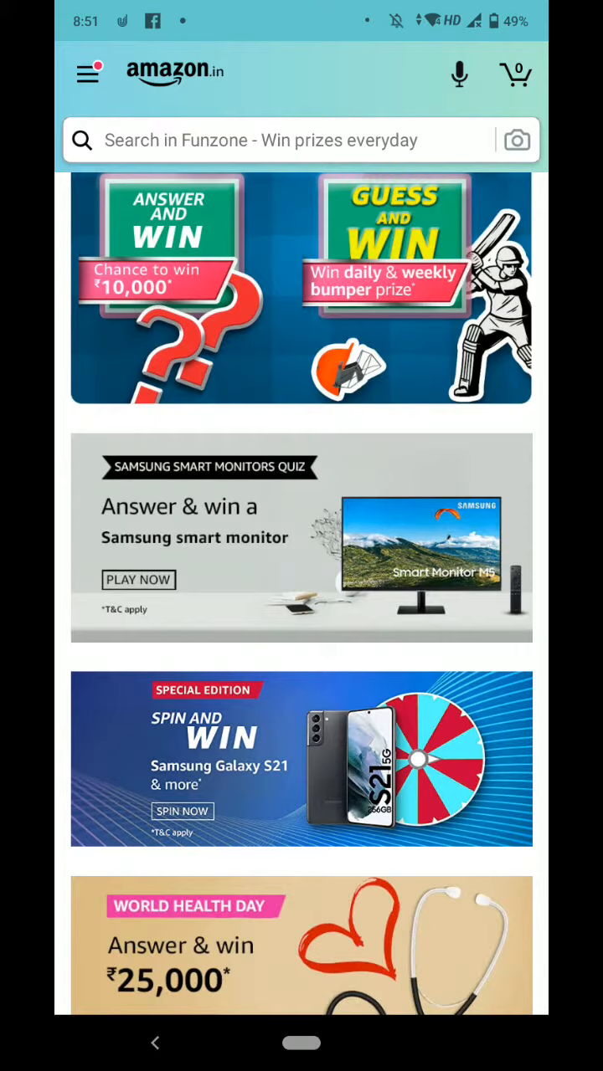
pyautogui.click(137, 579)
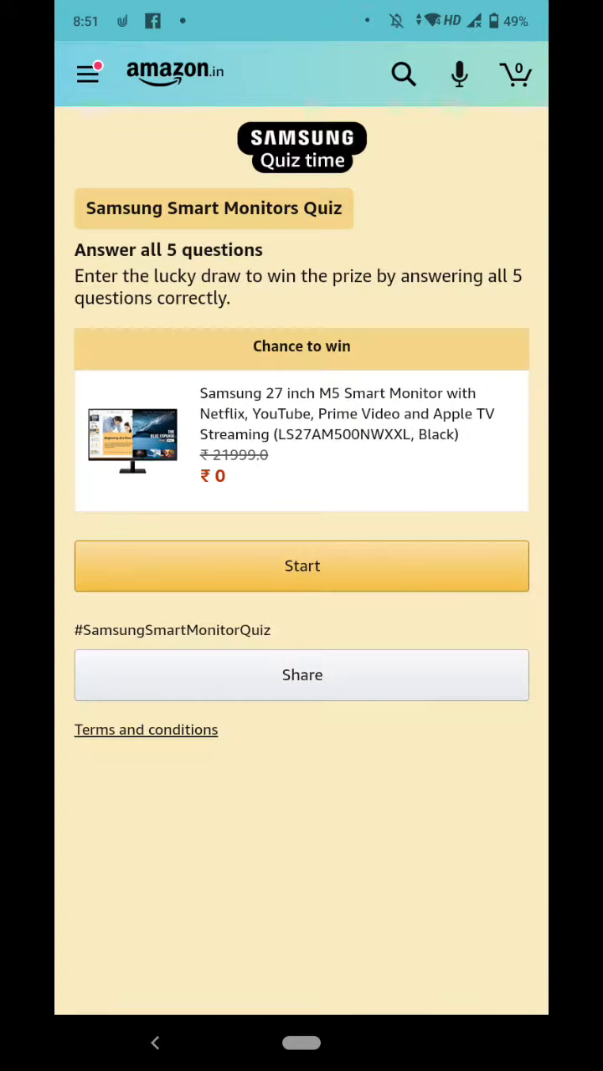
# Begin the quiz questions from the Samsung Smart Monitors Quiz start page.
pyautogui.click(301, 566)
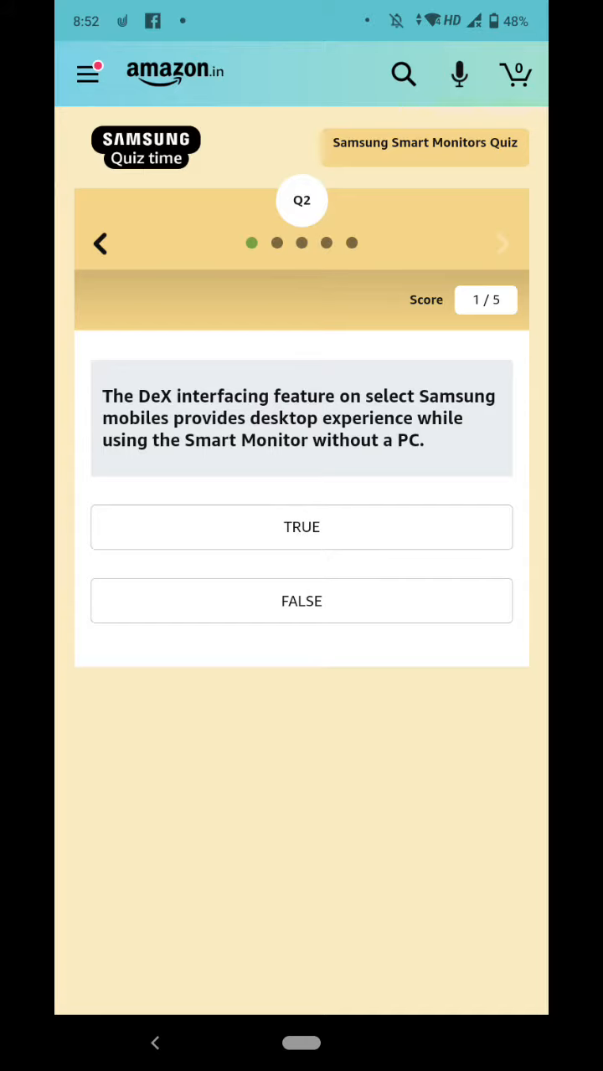
# Answer the Samsung DeX feature question correctly, bringing the score to 2/5.
pyautogui.click(301, 526)
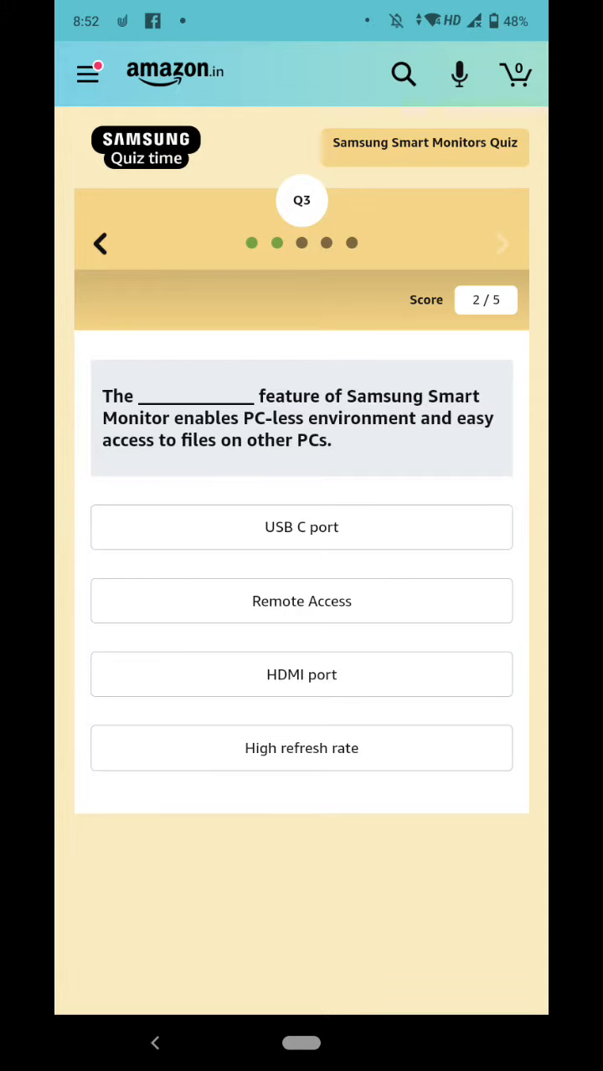
# Answer the PC-less file access question correctly, raising the score to 3/5.
pyautogui.click(301, 601)
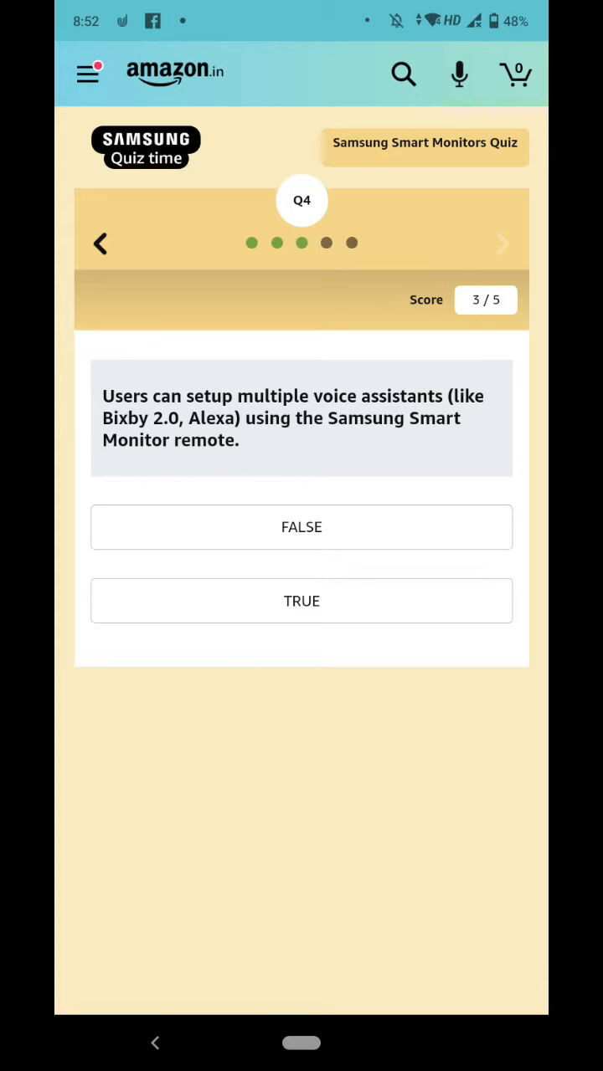
# Answer the voice assistants question, choose Airplay2 for Q5 and finish with 5/5 lucky draw entry.
pyautogui.click(302, 601)
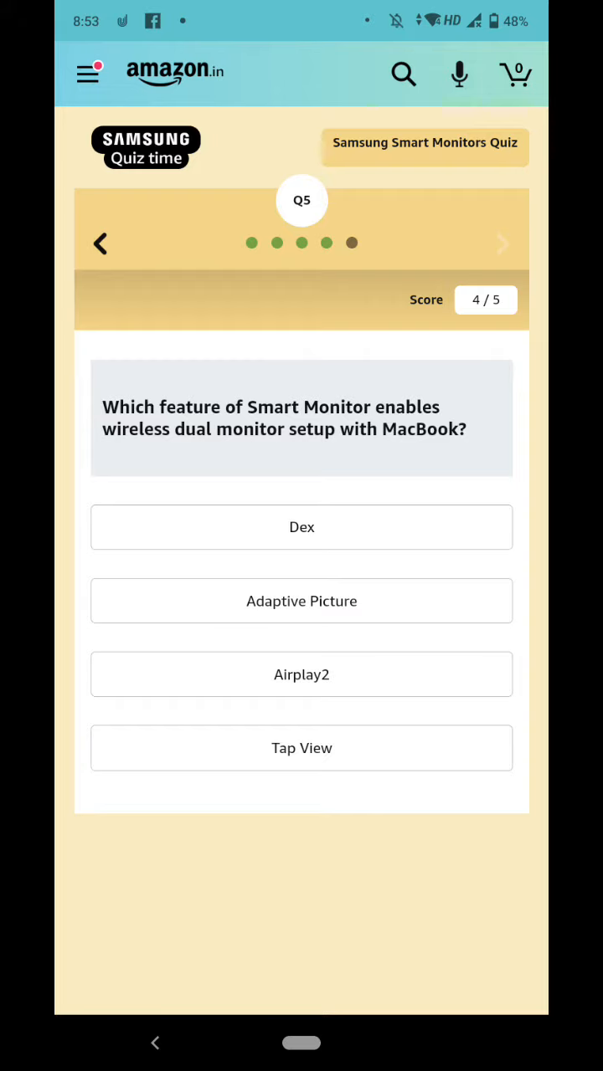
pyautogui.click(302, 678)
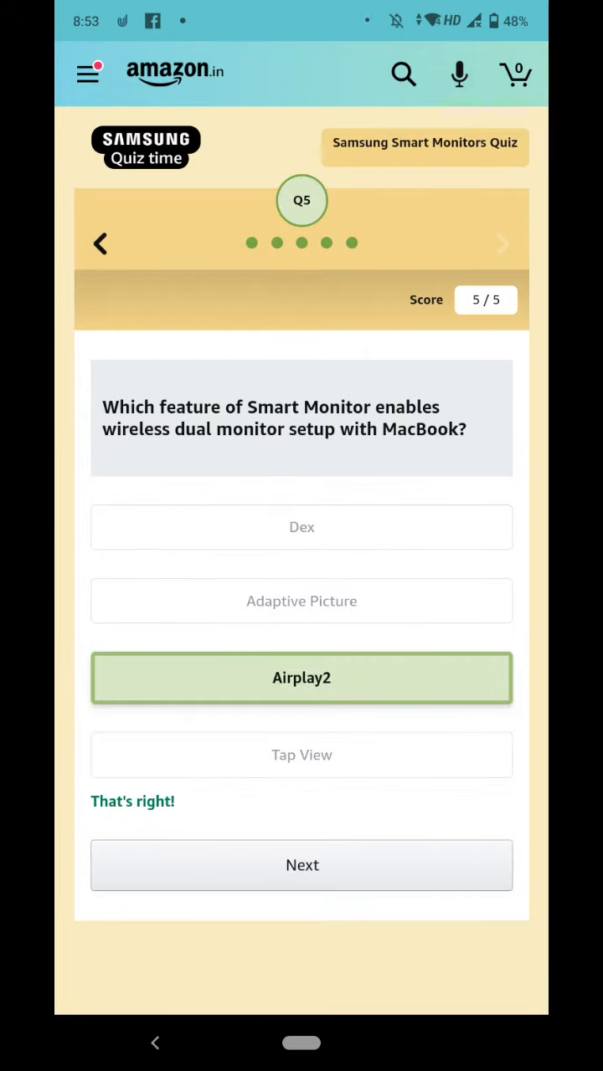
pyautogui.click(301, 864)
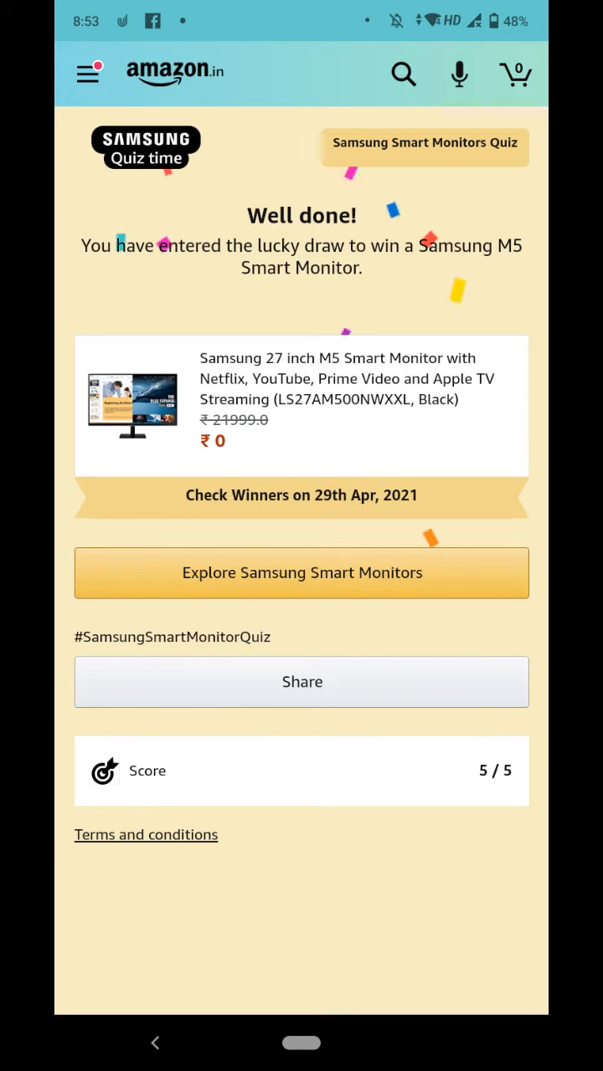